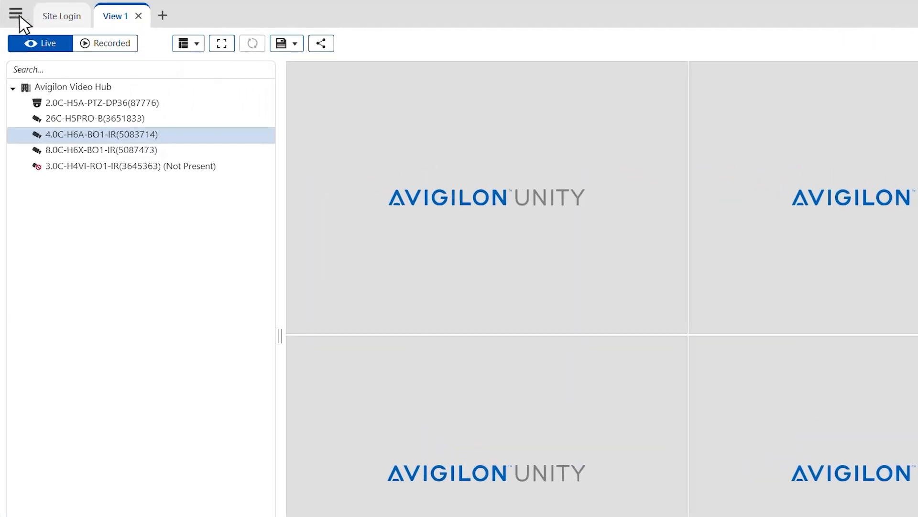
Go to Site Setup and select the Avigilon Video Hub site in the tree.
{"action": "left_click", "coordinate": [15, 13]}
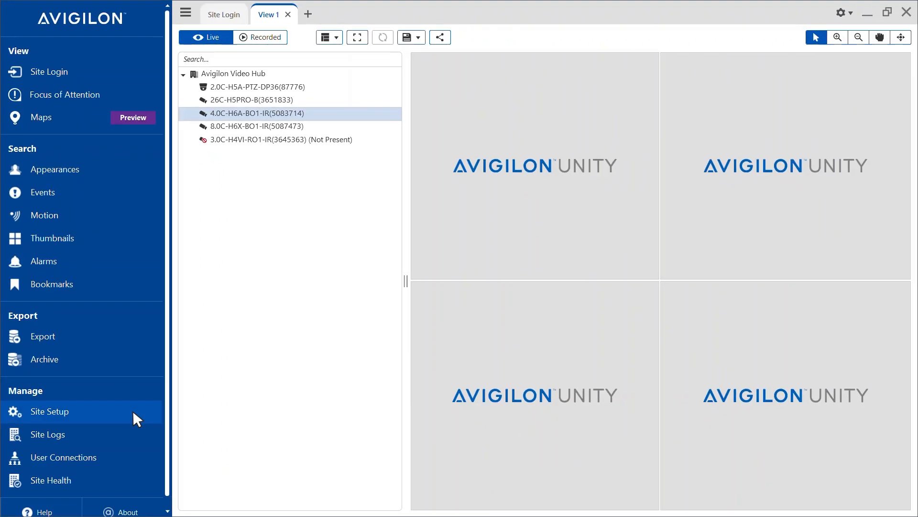
{"action": "left_click", "coordinate": [50, 411]}
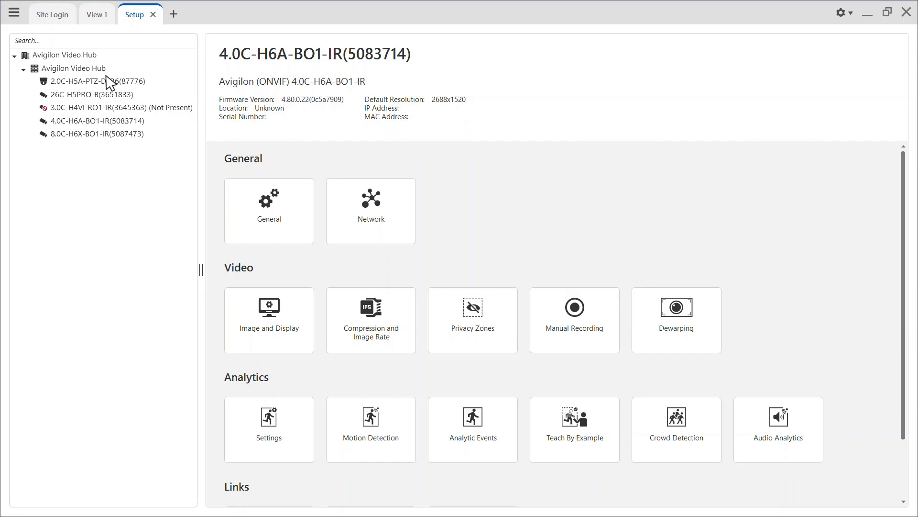
{"action": "left_click", "coordinate": [67, 54]}
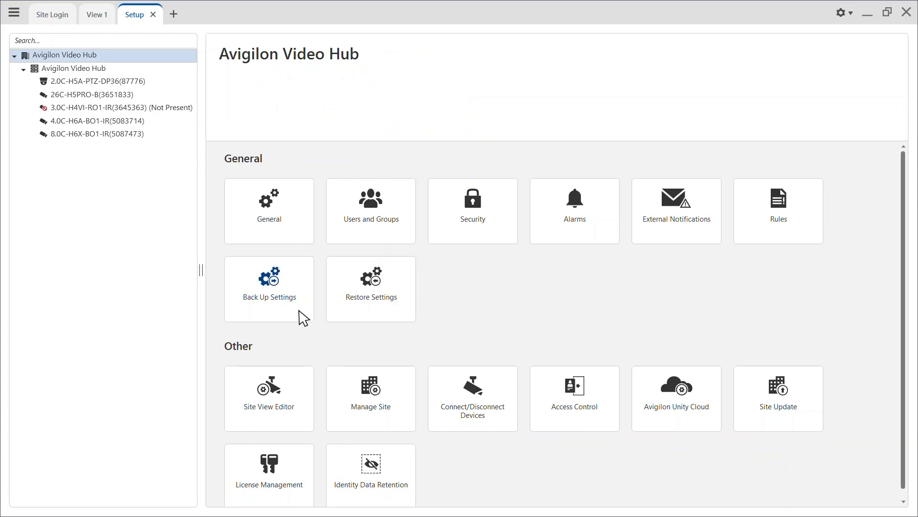
Start Back Up Settings with 'Encrypt the backup file' on, entering and confirming a password.
{"action": "left_click", "coordinate": [268, 276]}
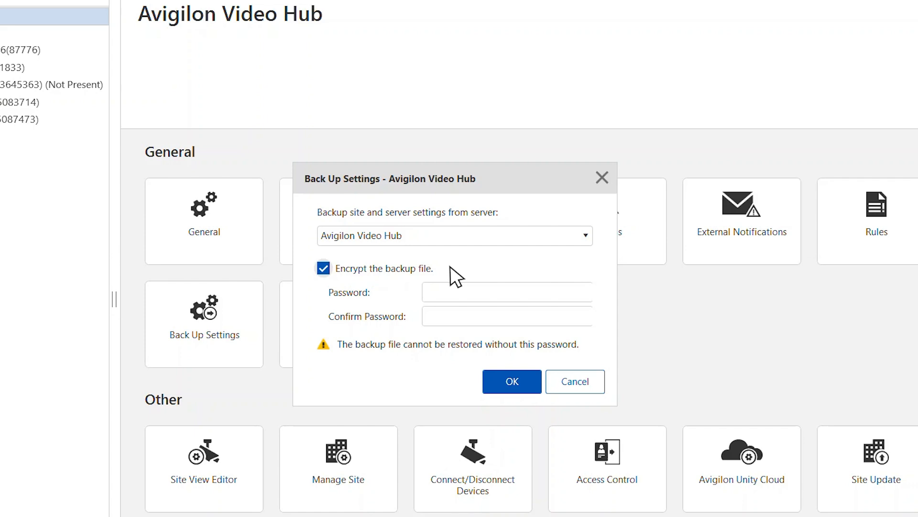
{"action": "left_click", "coordinate": [507, 293]}
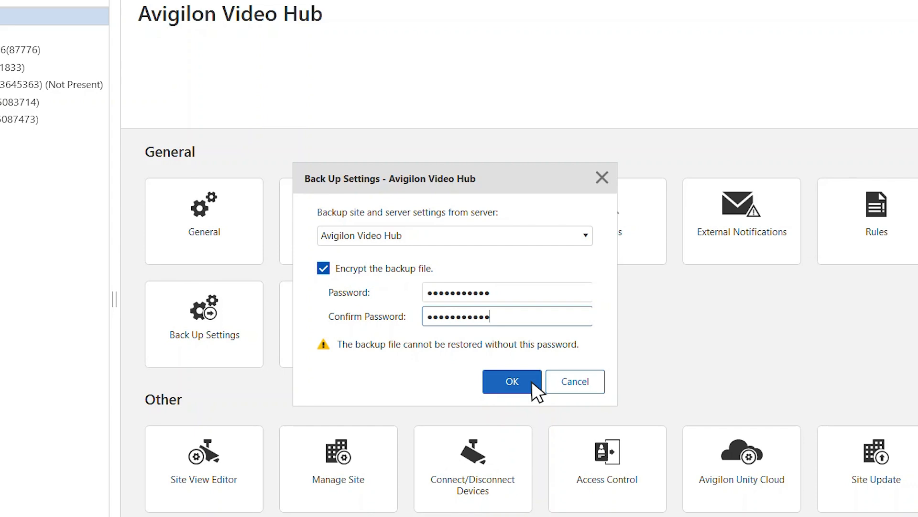
{"action": "left_click", "coordinate": [510, 382]}
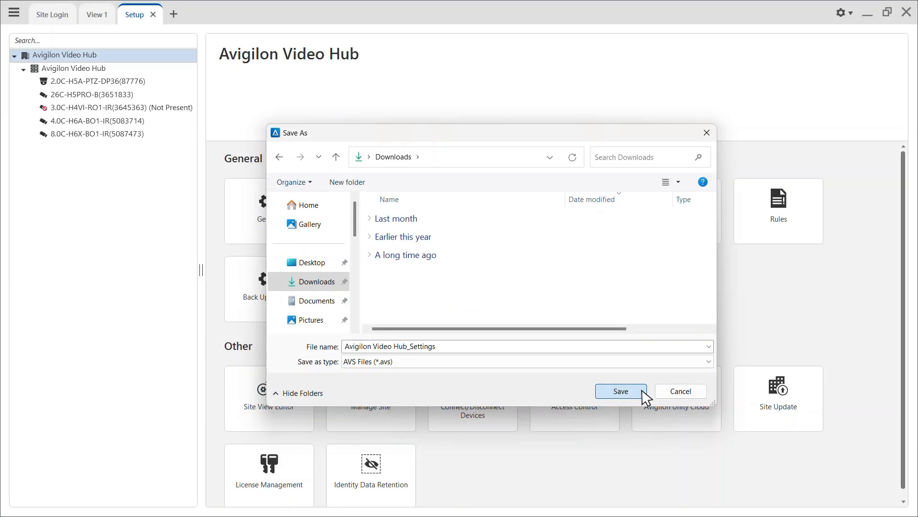
Save the backup as 'Avigilon Video Hub_Settings' AVS file in Downloads.
{"action": "left_click", "coordinate": [620, 391]}
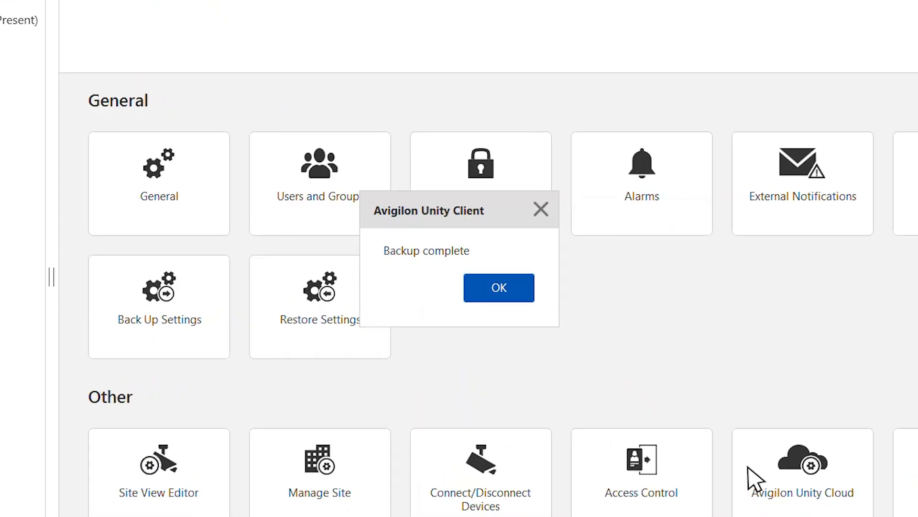